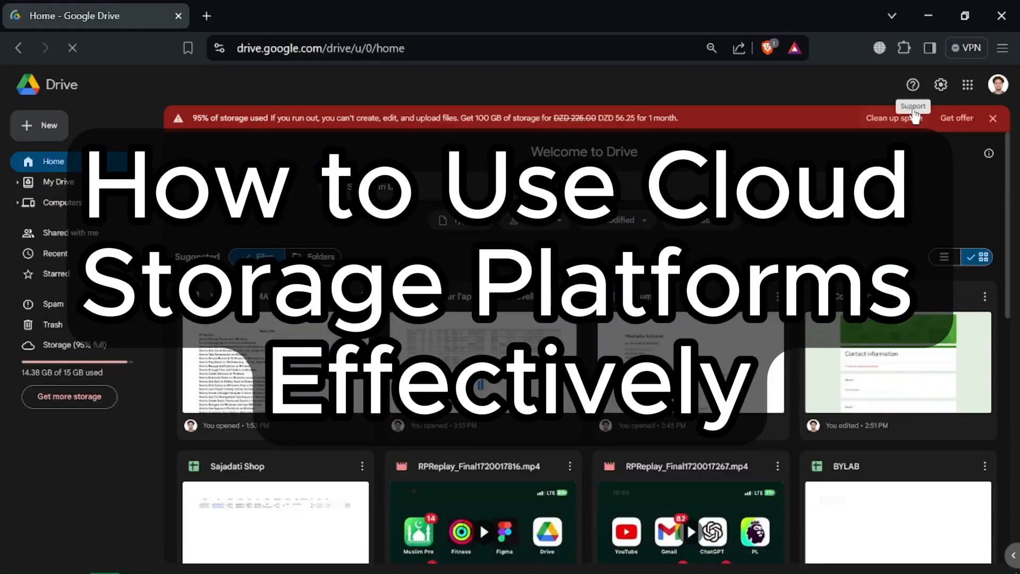
pyautogui.moveTo(914, 114)
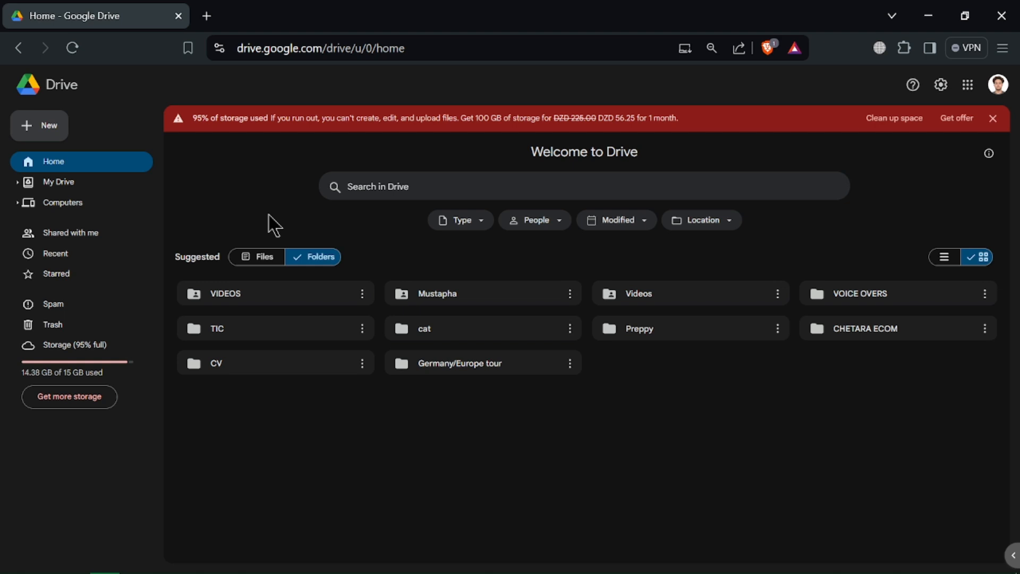
pyautogui.moveTo(251, 233)
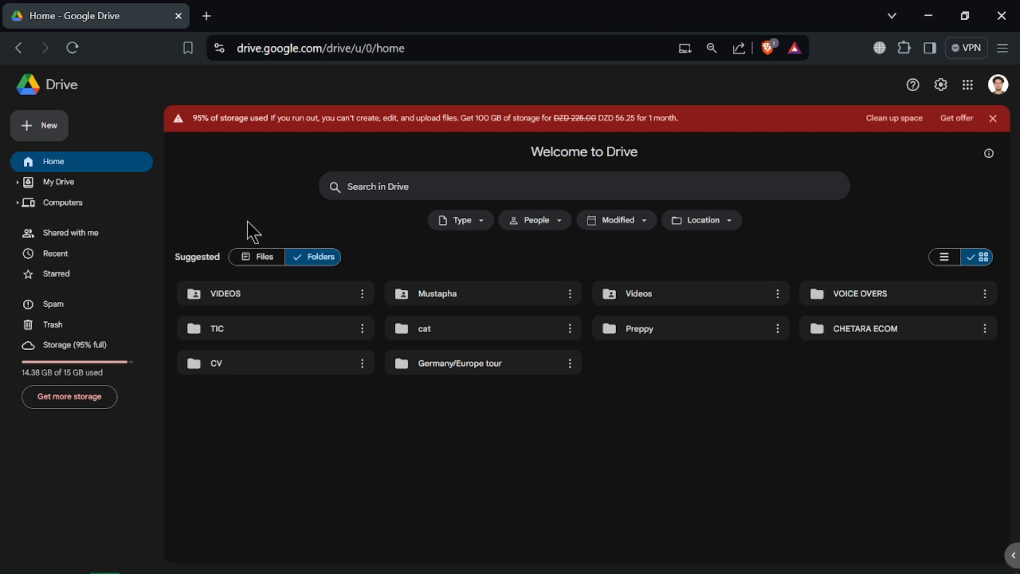
pyautogui.moveTo(73, 278)
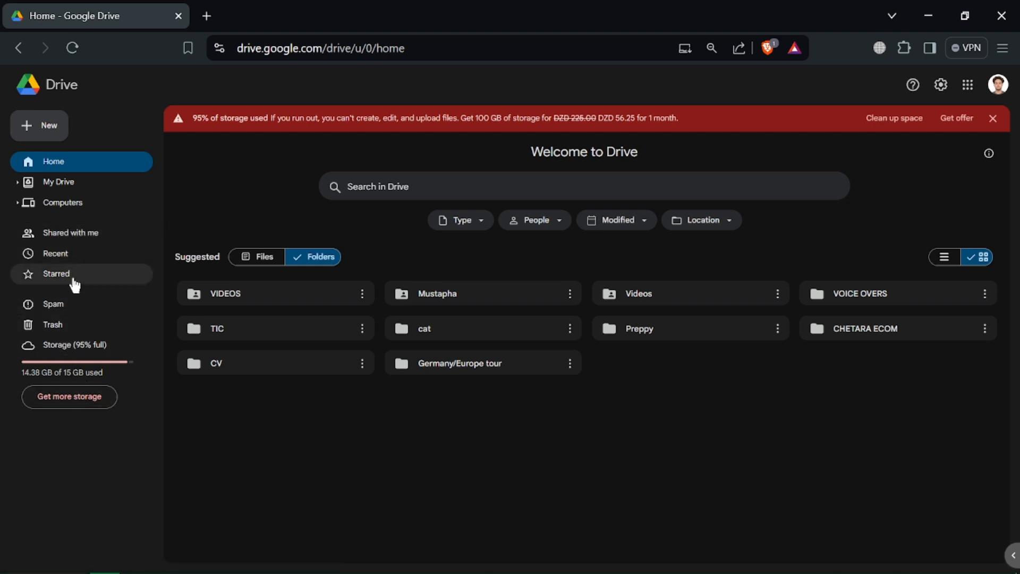
pyautogui.moveTo(988, 147)
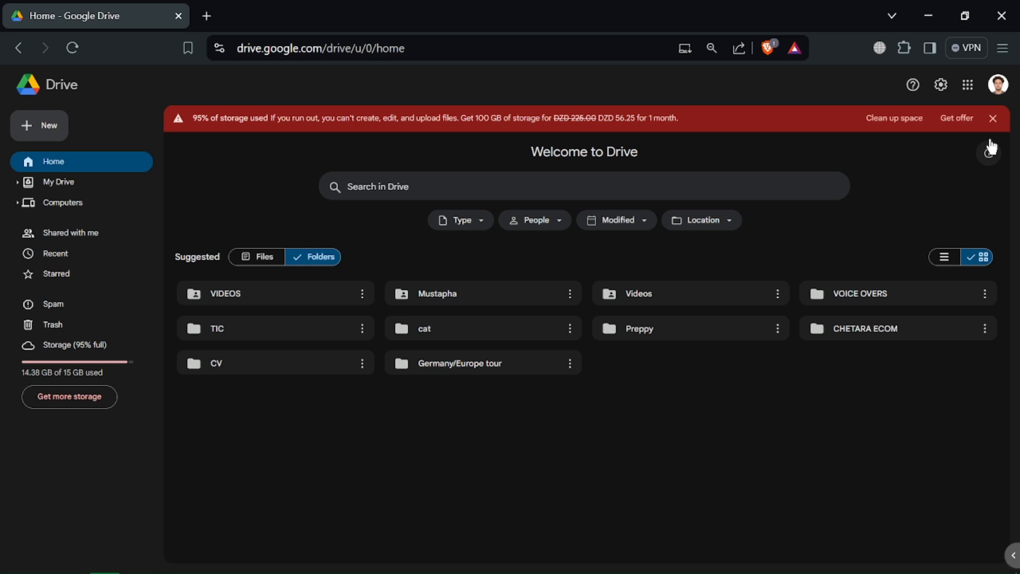
# Dismiss the red 95% storage-full warning banner on the Drive home page
pyautogui.click(992, 117)
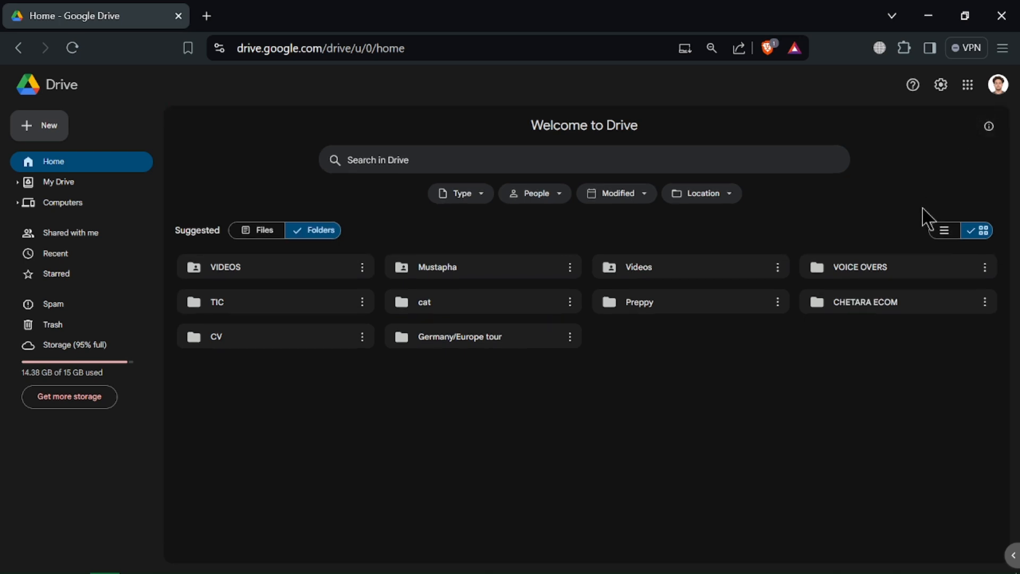
pyautogui.moveTo(827, 157)
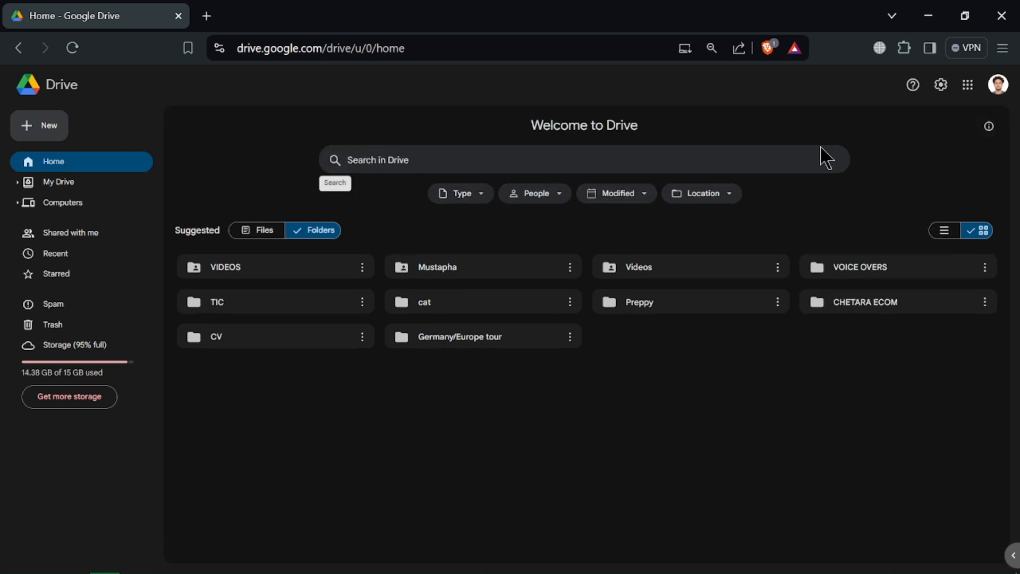
pyautogui.moveTo(997, 85)
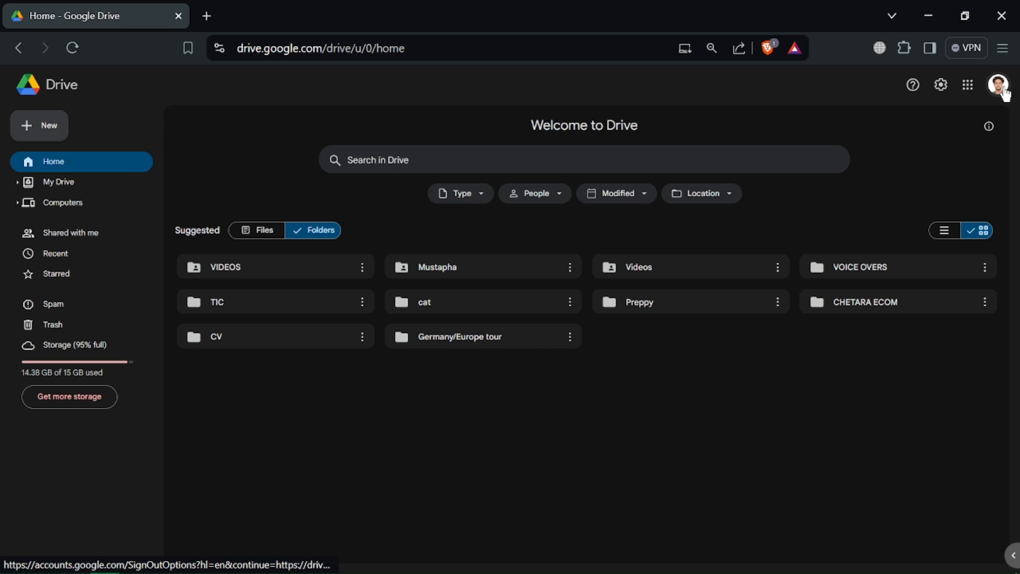
pyautogui.moveTo(378, 465)
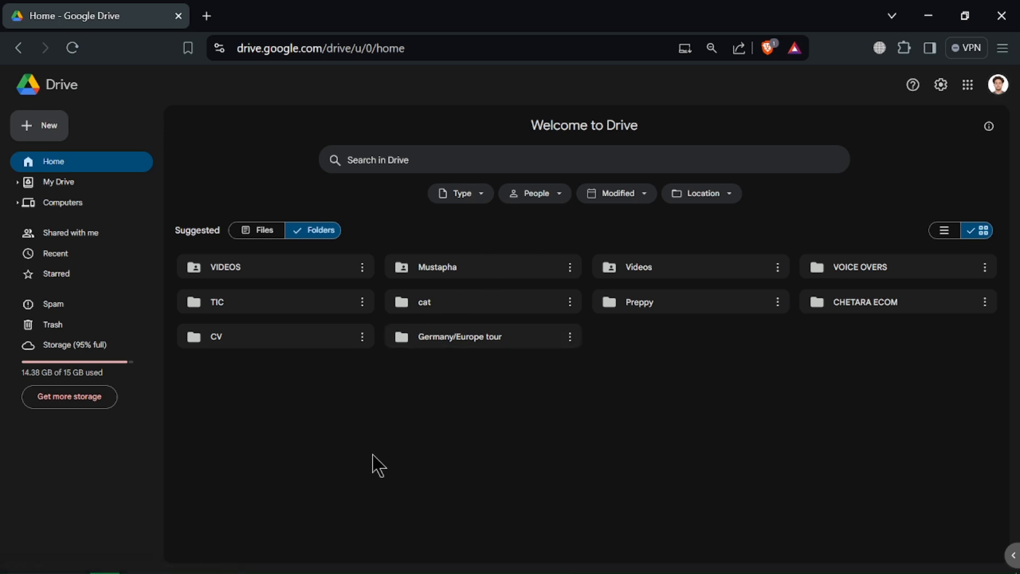
pyautogui.moveTo(58, 182)
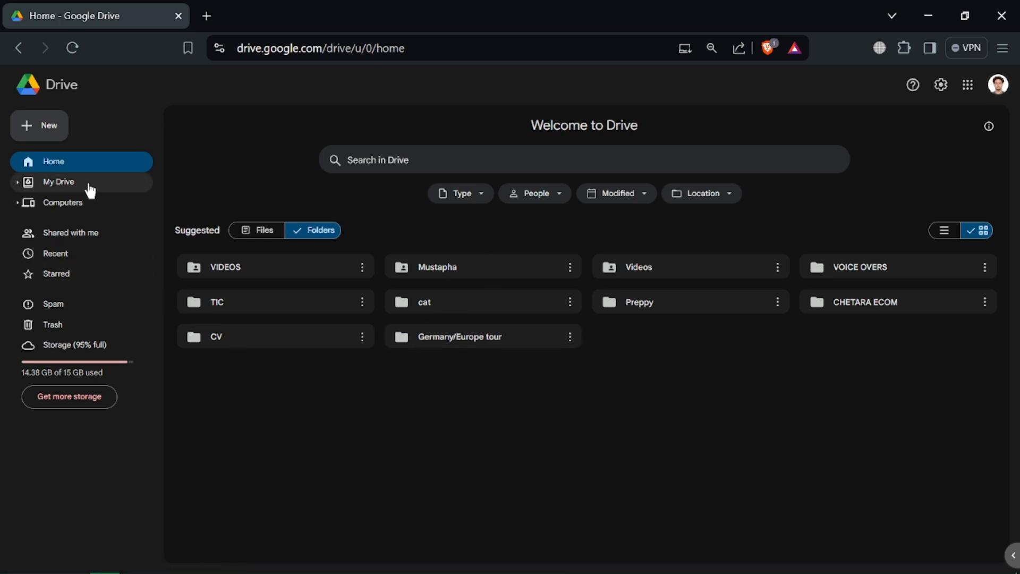
# Browse My Drive, Shared with me, Recent, Starred and Trash from the sidebar in turn
pyautogui.click(59, 182)
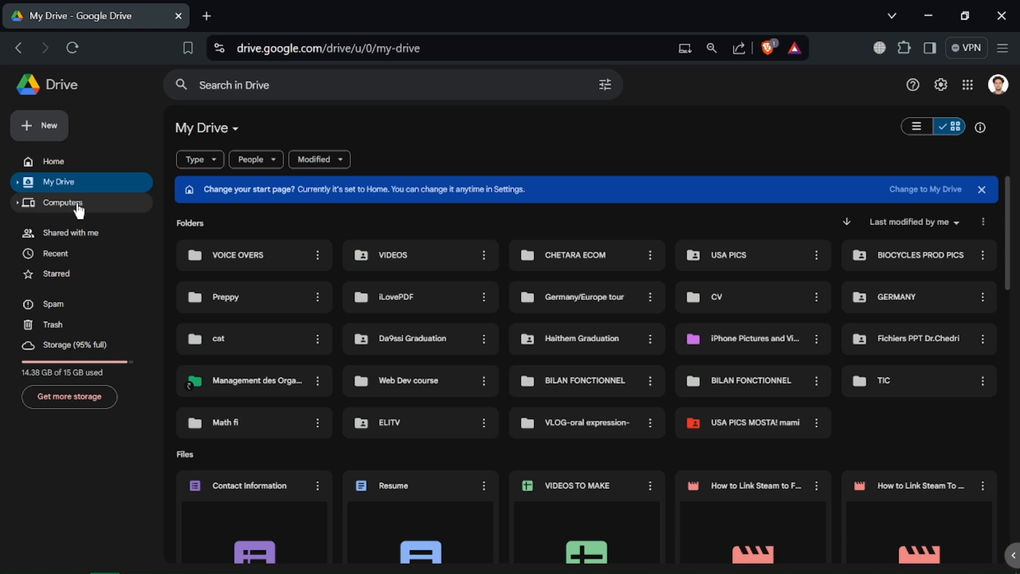
pyautogui.click(70, 233)
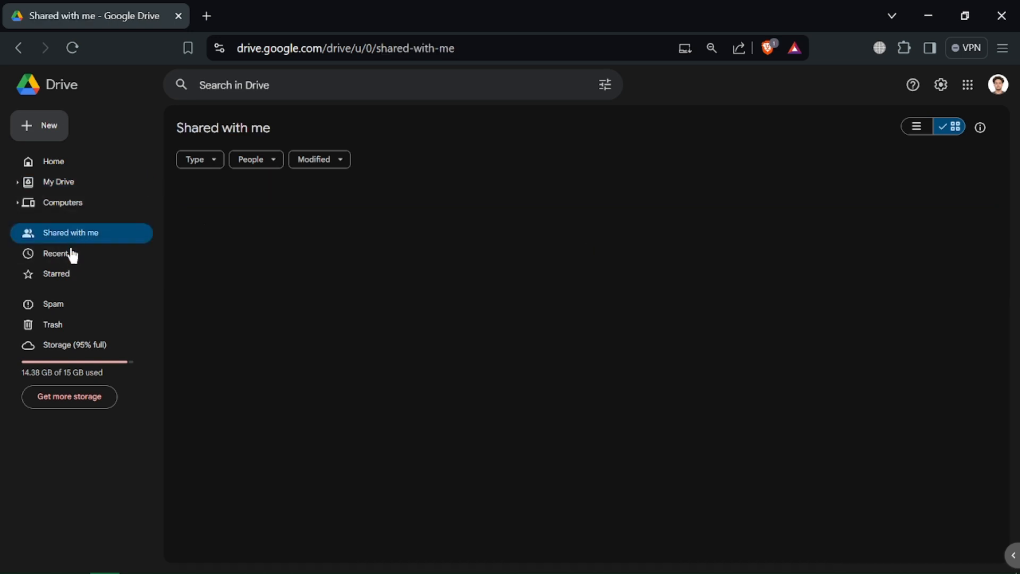
pyautogui.click(55, 253)
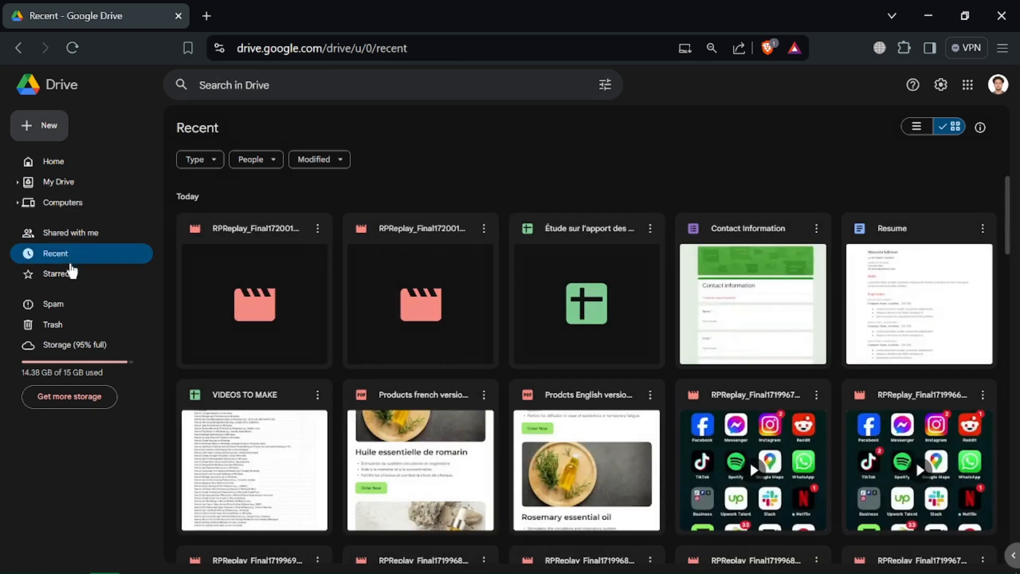
pyautogui.click(57, 273)
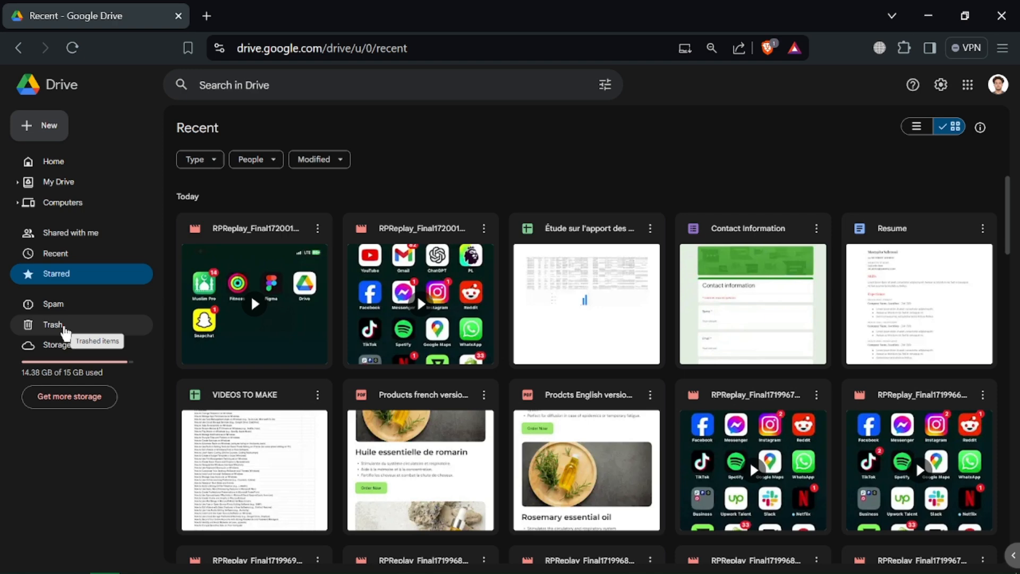
pyautogui.click(52, 325)
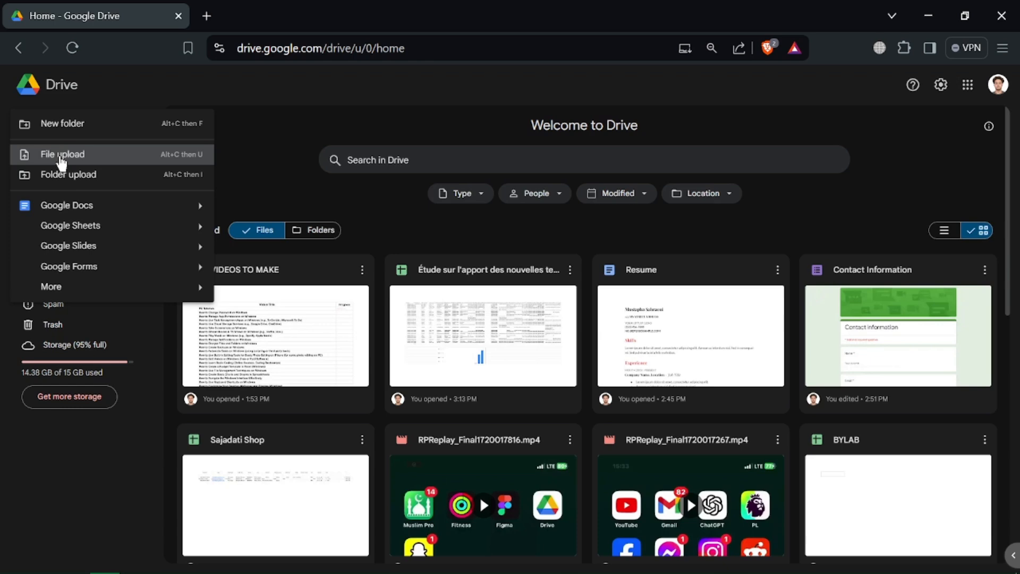
pyautogui.click(61, 154)
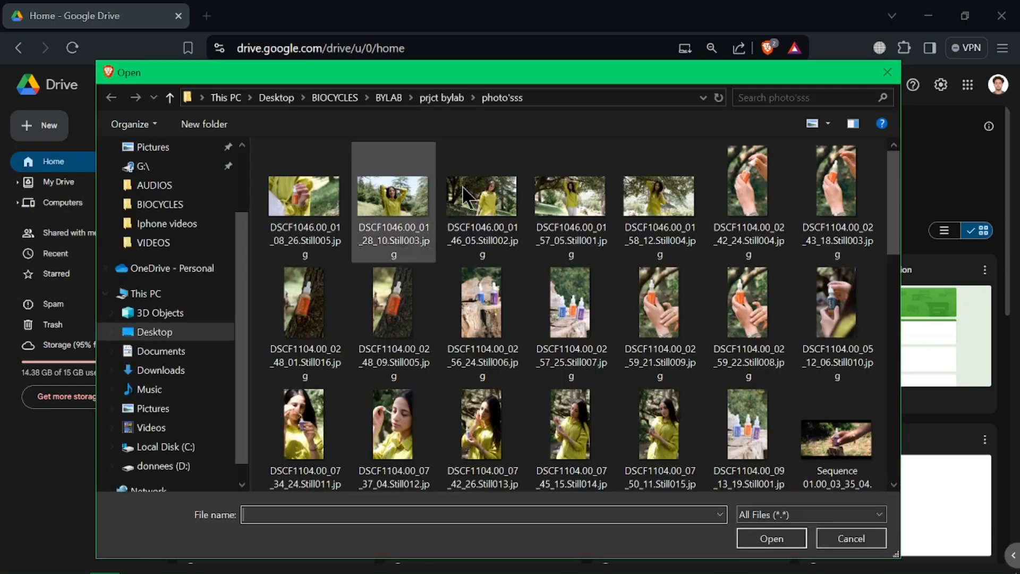
pyautogui.moveTo(886, 71)
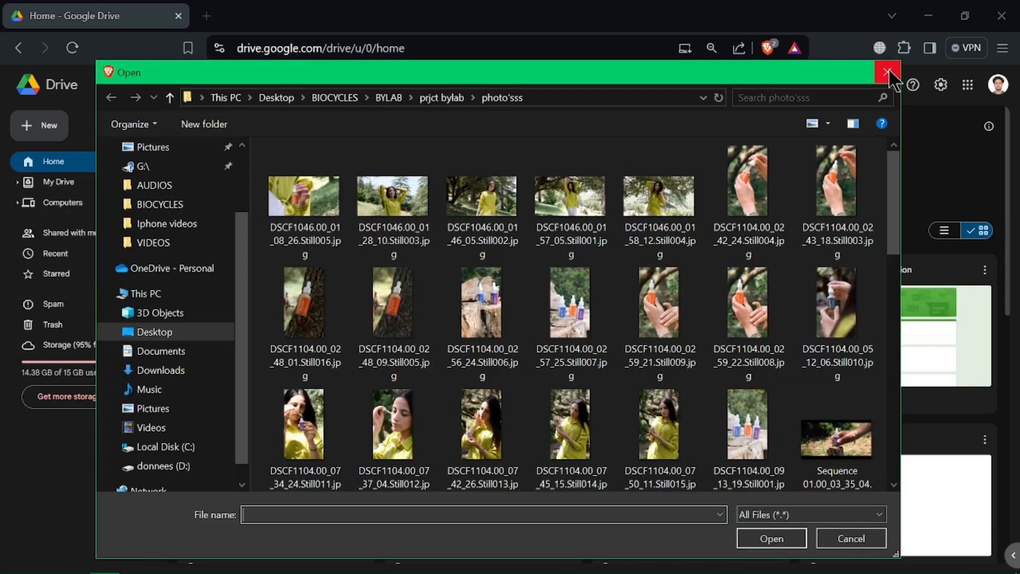
pyautogui.click(887, 72)
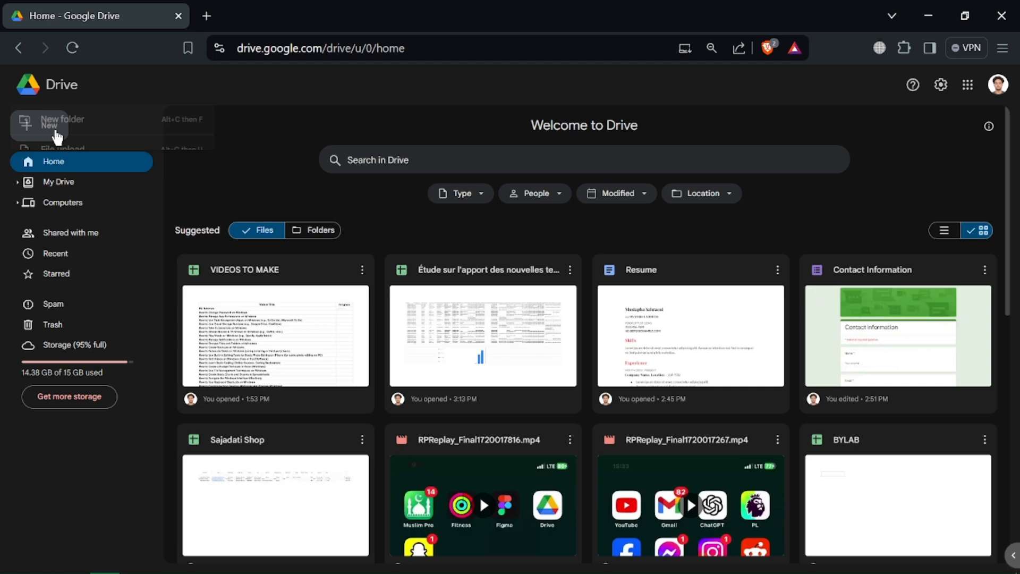
pyautogui.click(63, 149)
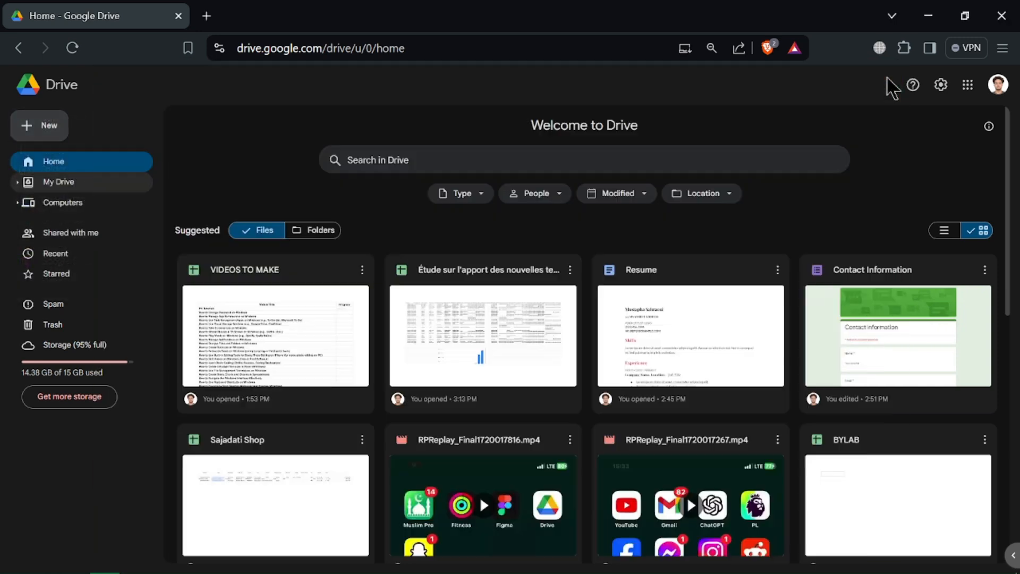
pyautogui.click(317, 230)
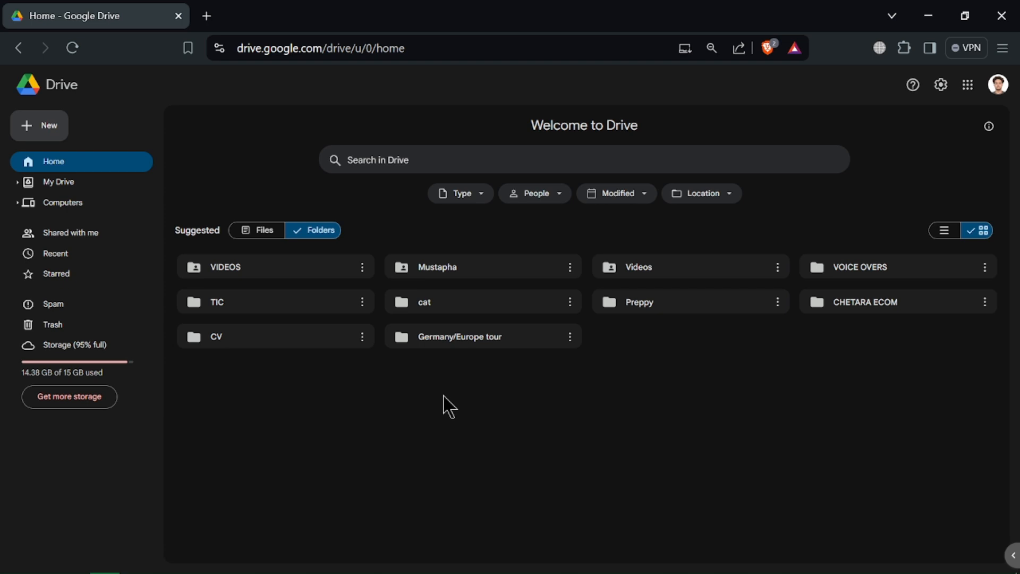
pyautogui.moveTo(96, 164)
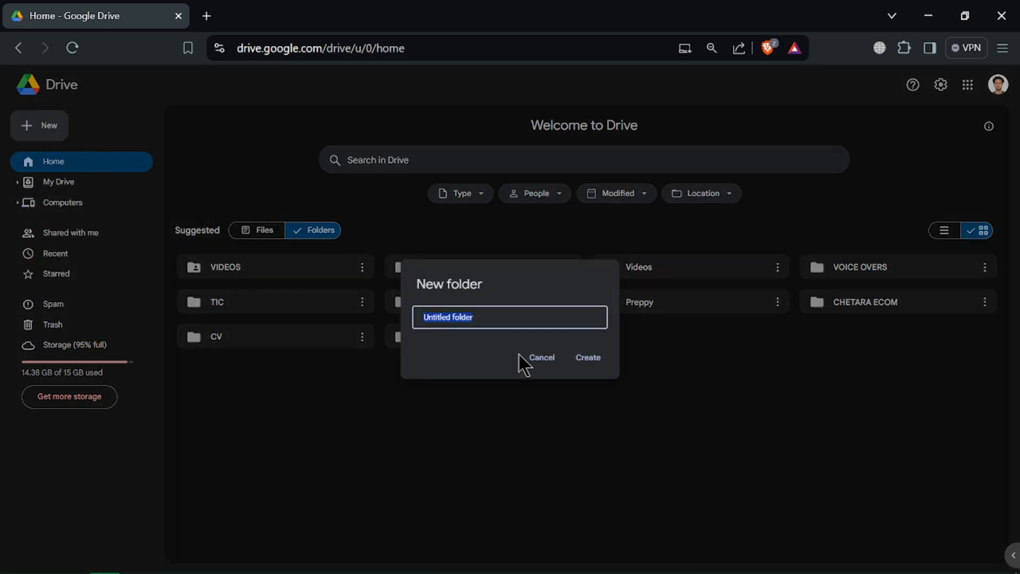
pyautogui.click(541, 357)
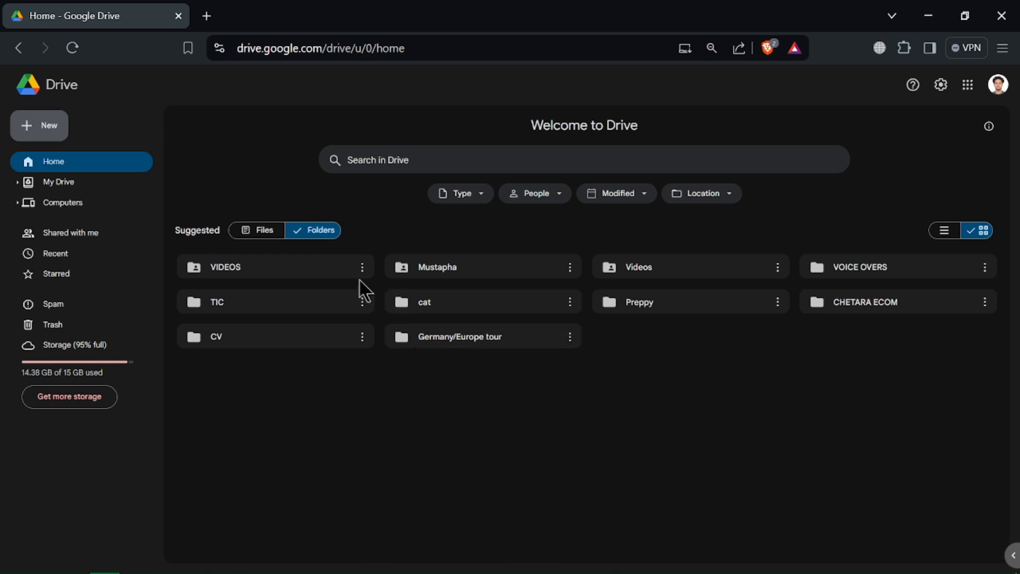
pyautogui.click(362, 267)
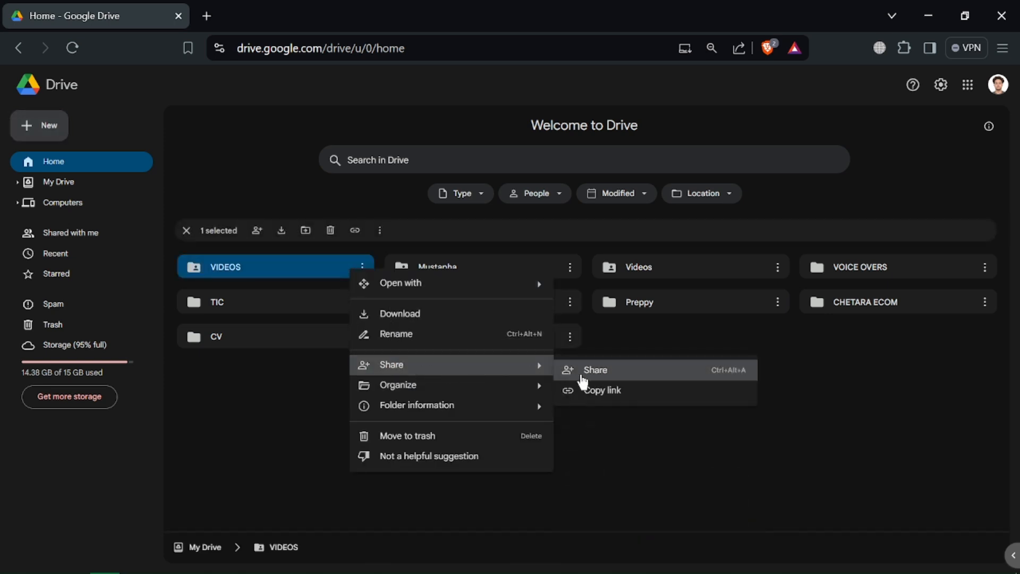
pyautogui.click(593, 370)
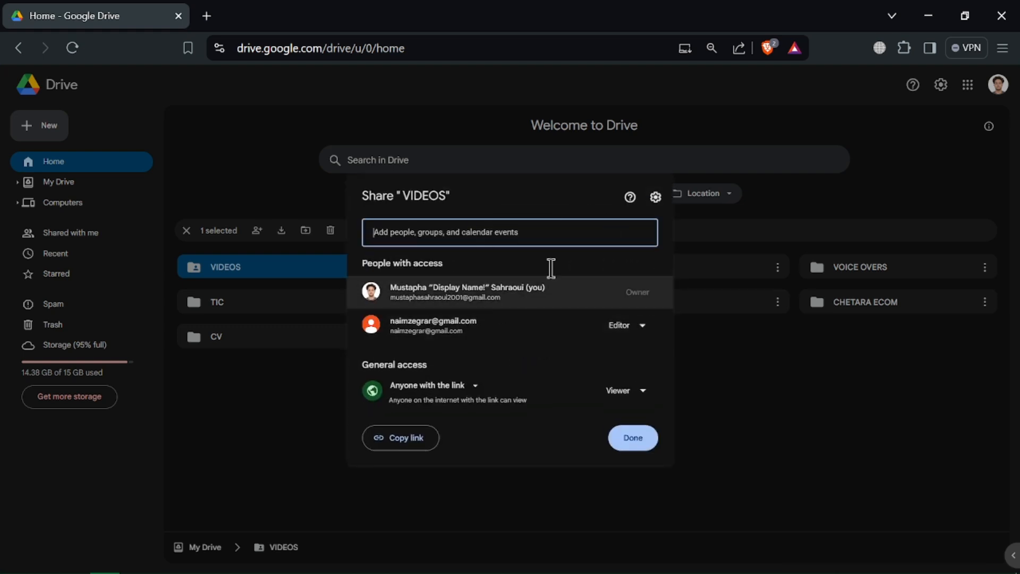
pyautogui.click(624, 325)
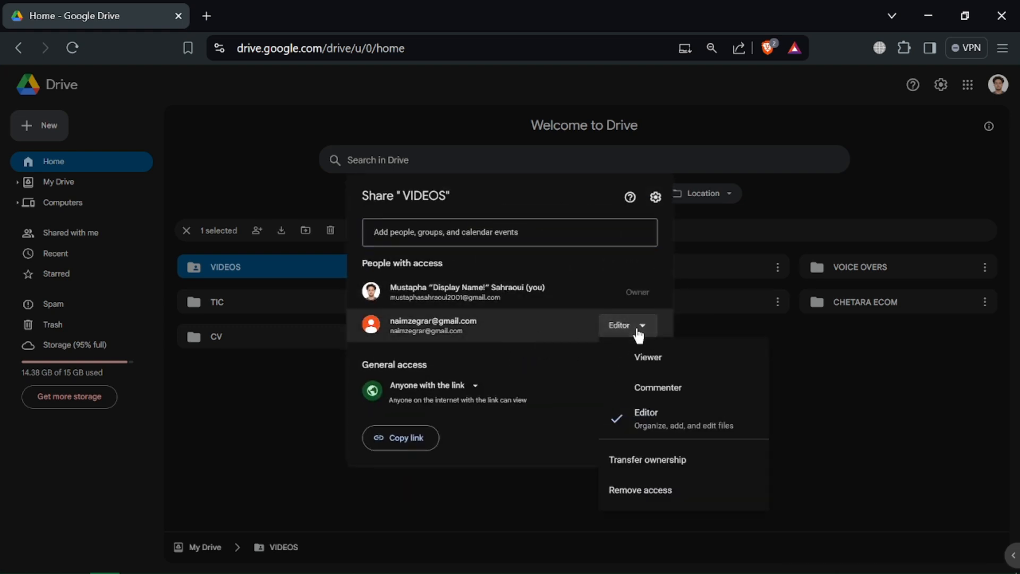
pyautogui.click(509, 233)
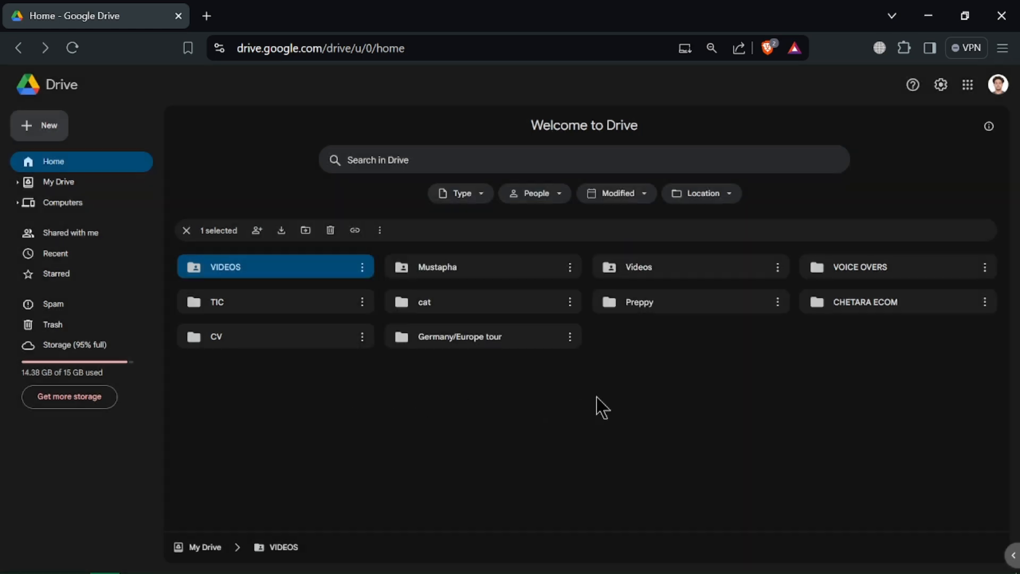
# View the VIDEOS folder's context menu, then close the browser to the desktop
pyautogui.rightClick(273, 267)
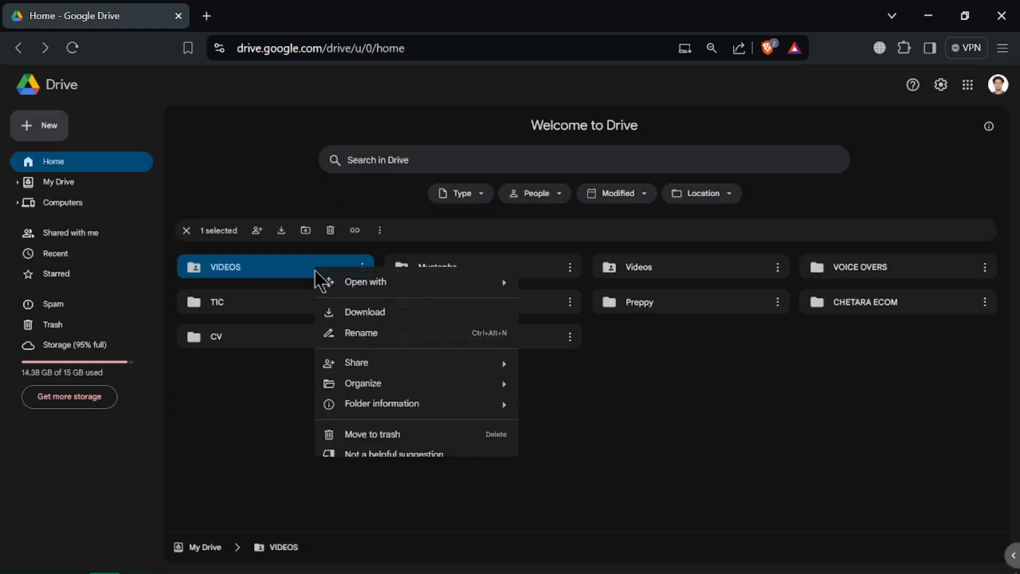
pyautogui.moveTo(420, 317)
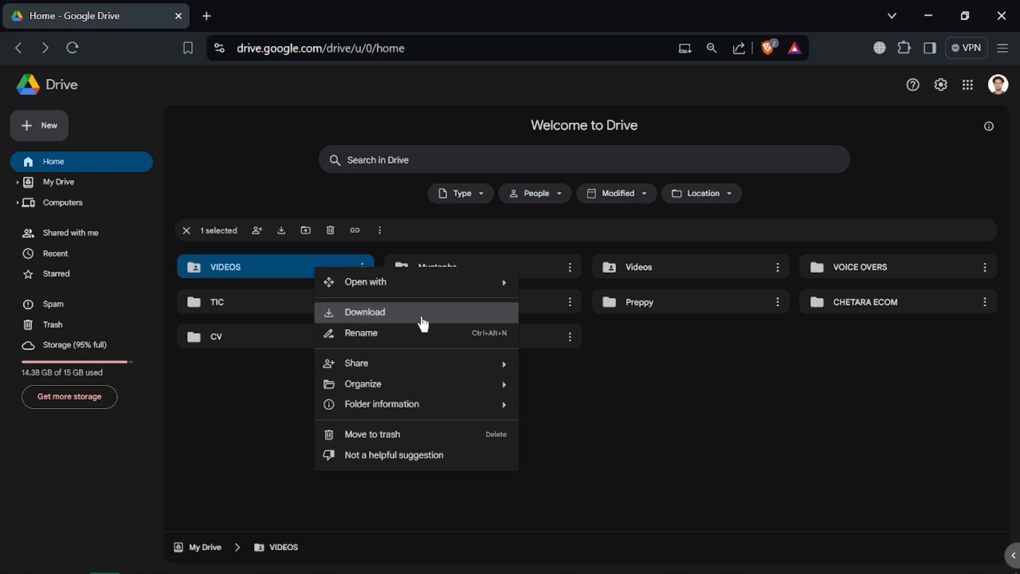
pyautogui.moveTo(454, 462)
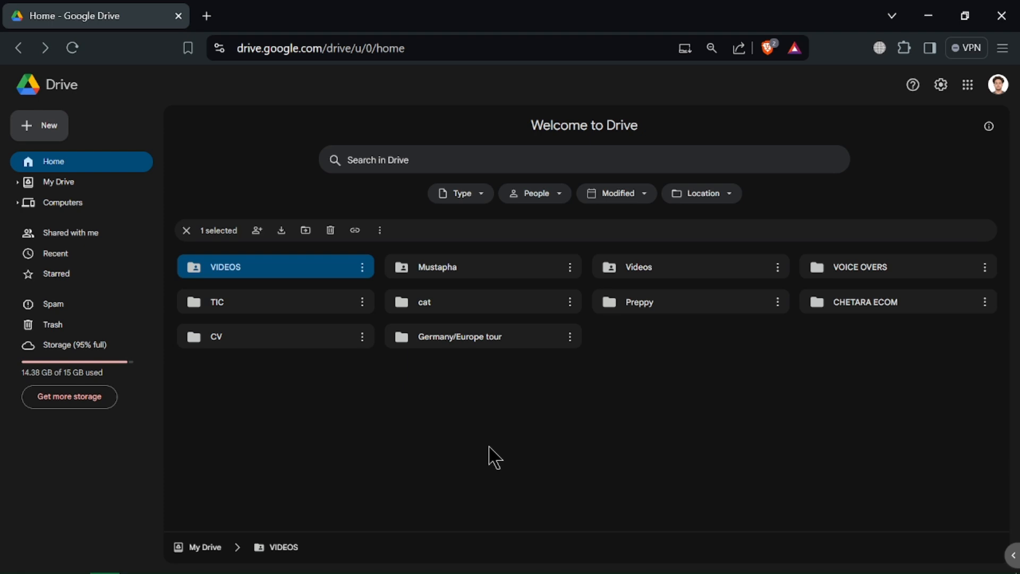
pyautogui.moveTo(1001, 15)
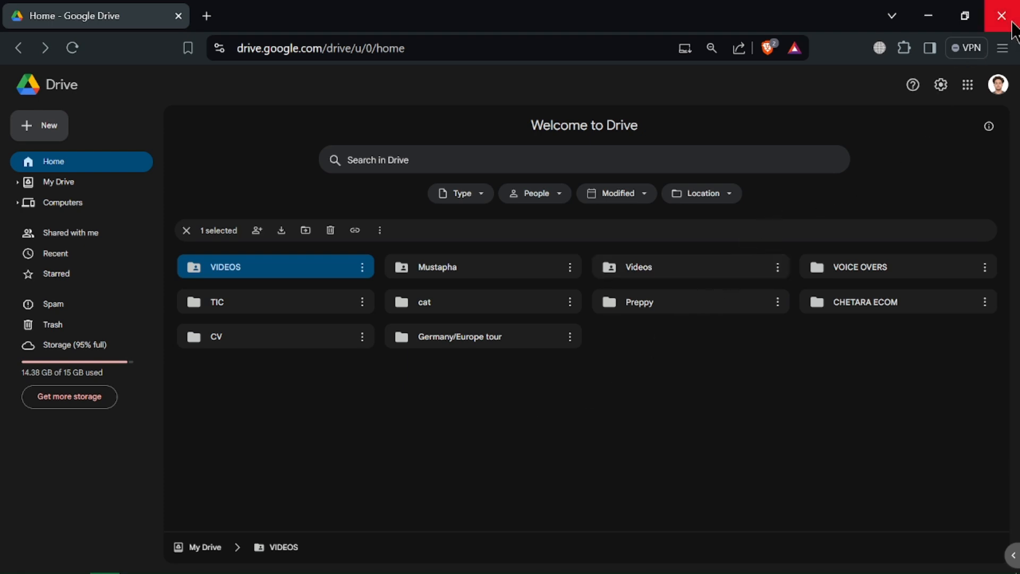
pyautogui.click(1001, 15)
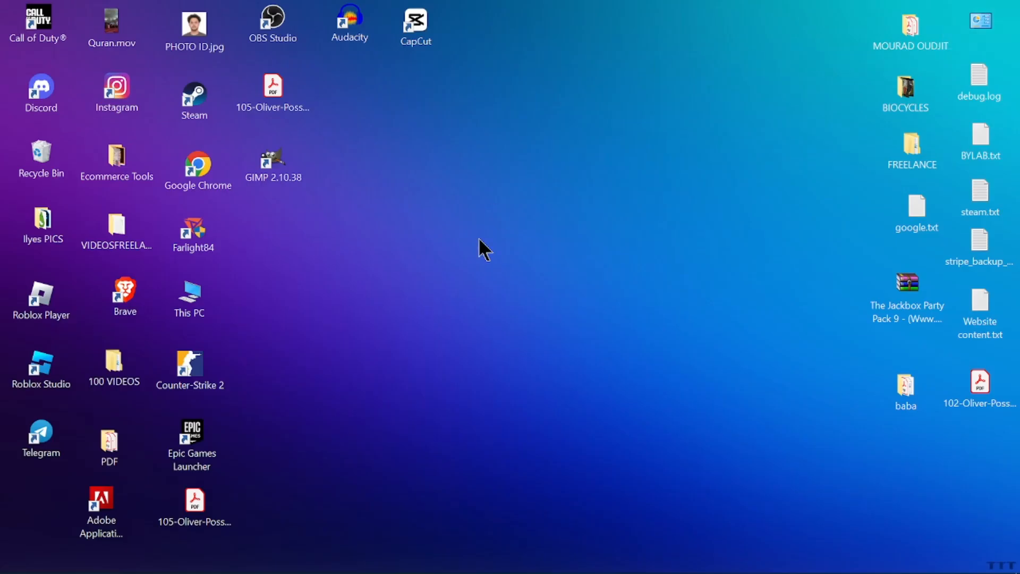